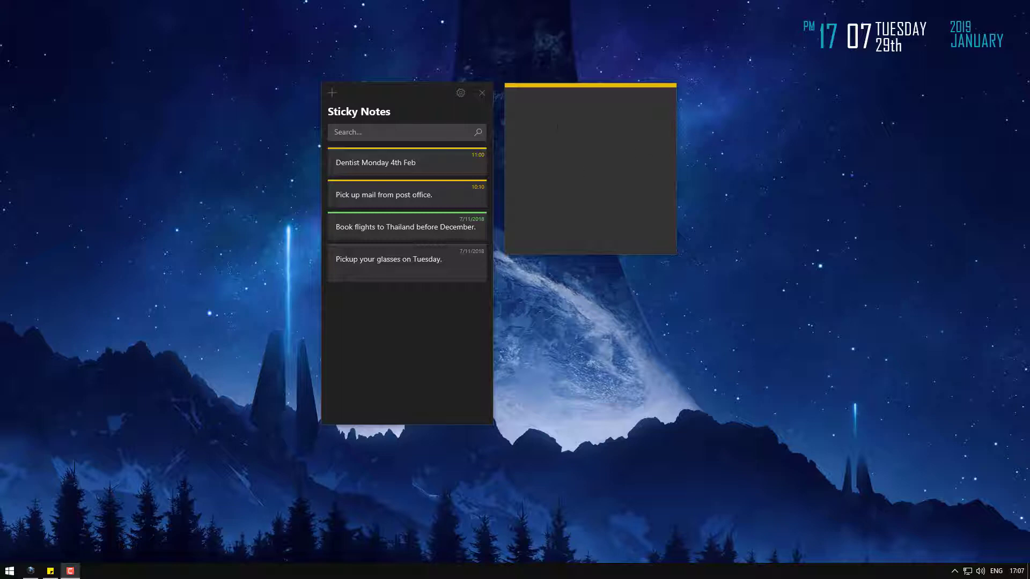
Step: Look through the Sticky Notes settings and the empty note's options, then return to the notes list
click(460, 93)
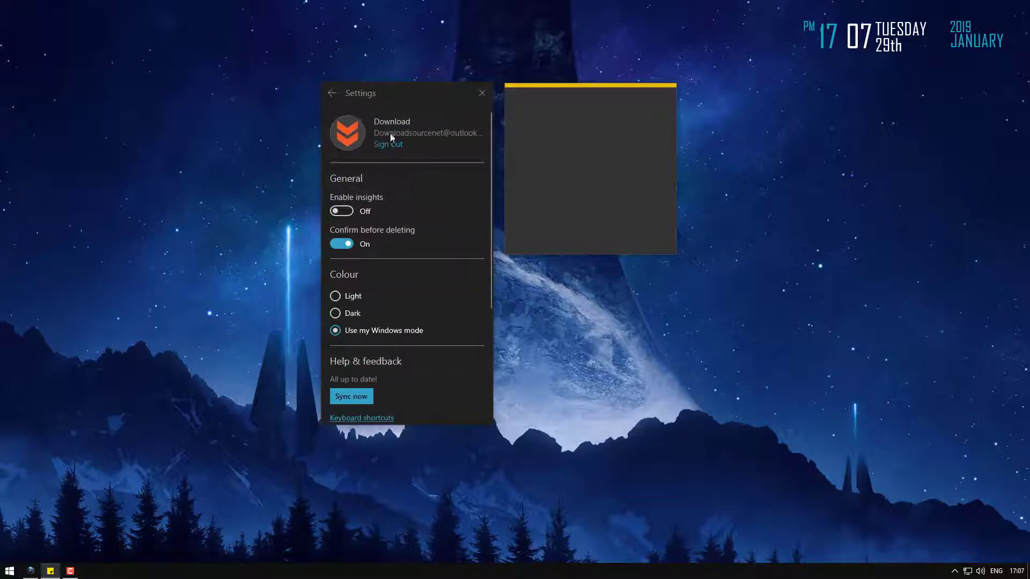
click(481, 93)
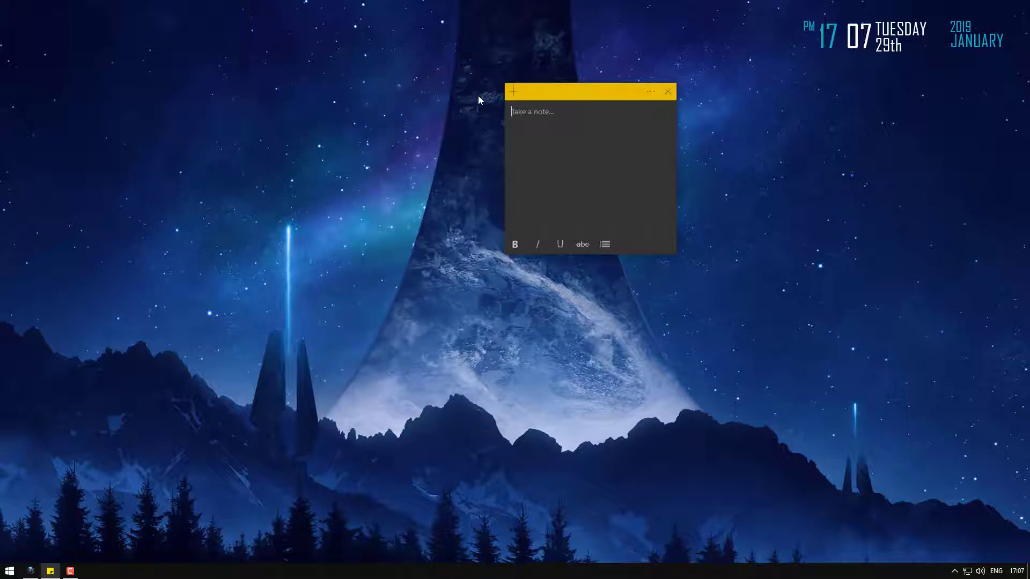
click(649, 91)
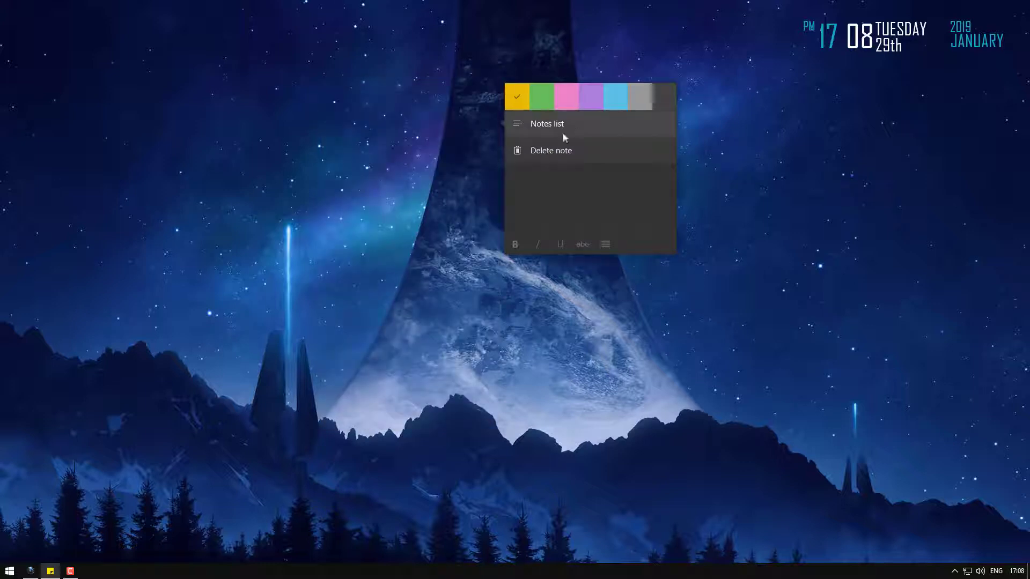
click(547, 123)
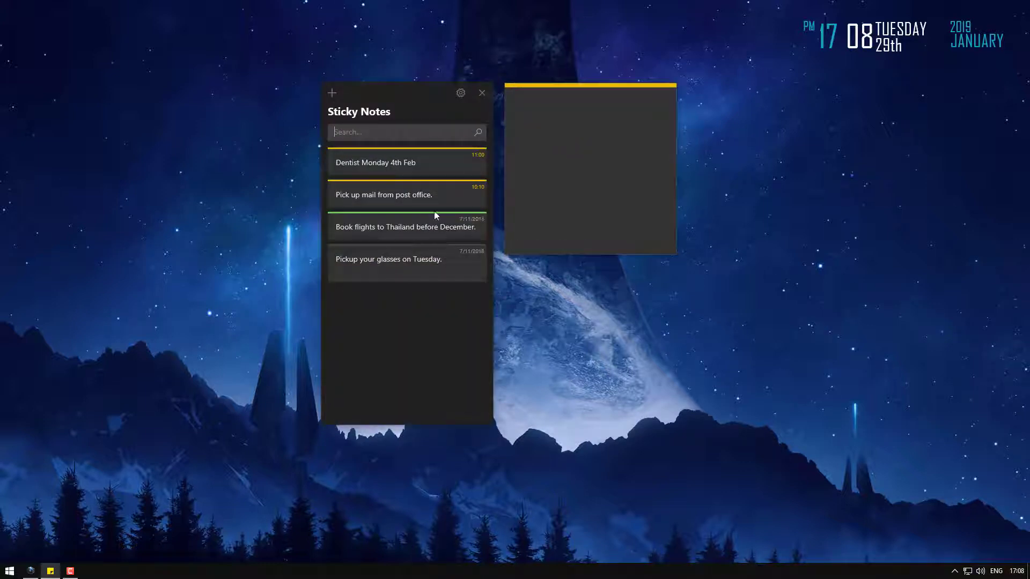
mouse_move(391, 336)
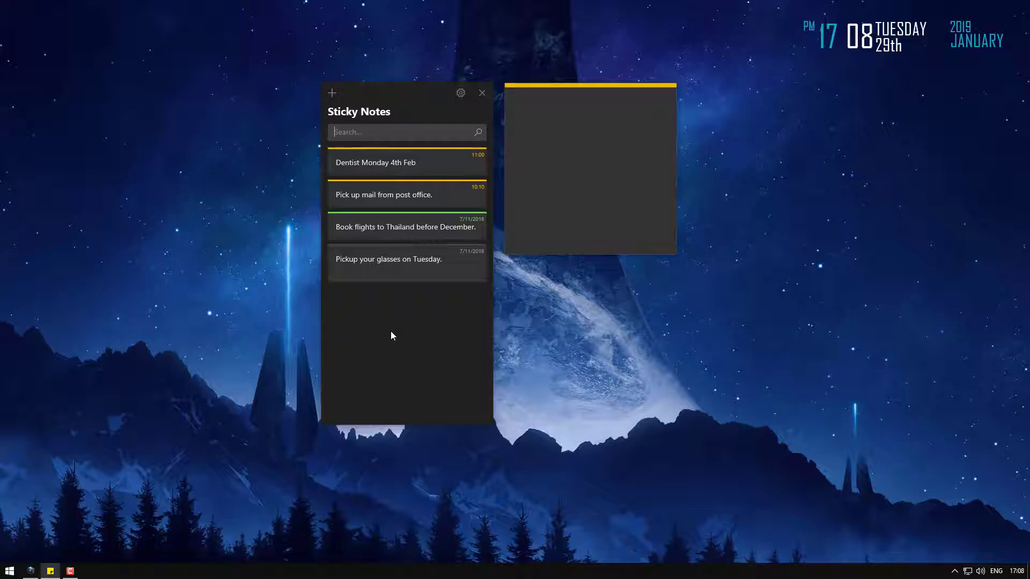
mouse_move(76, 519)
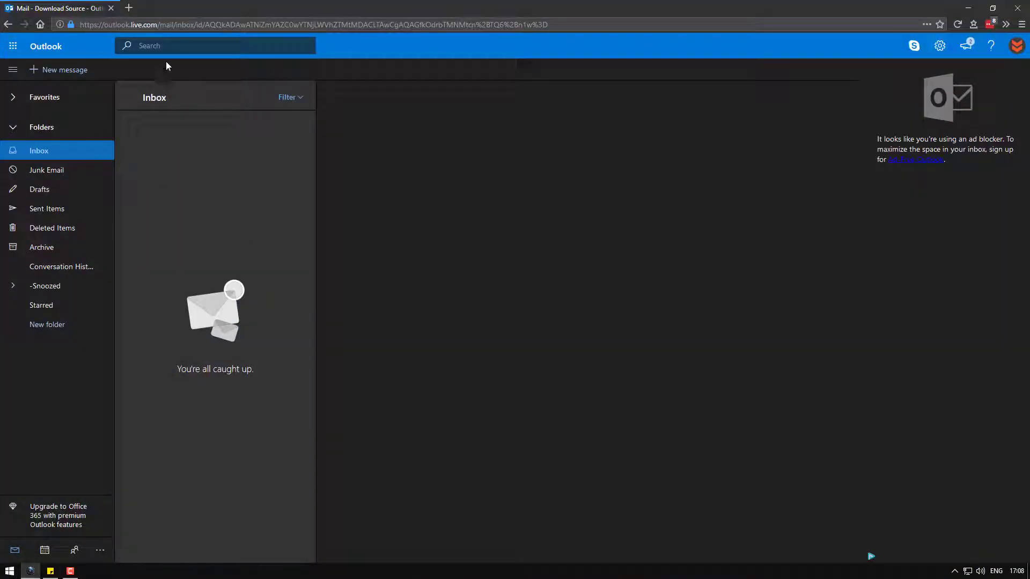
mouse_move(55, 157)
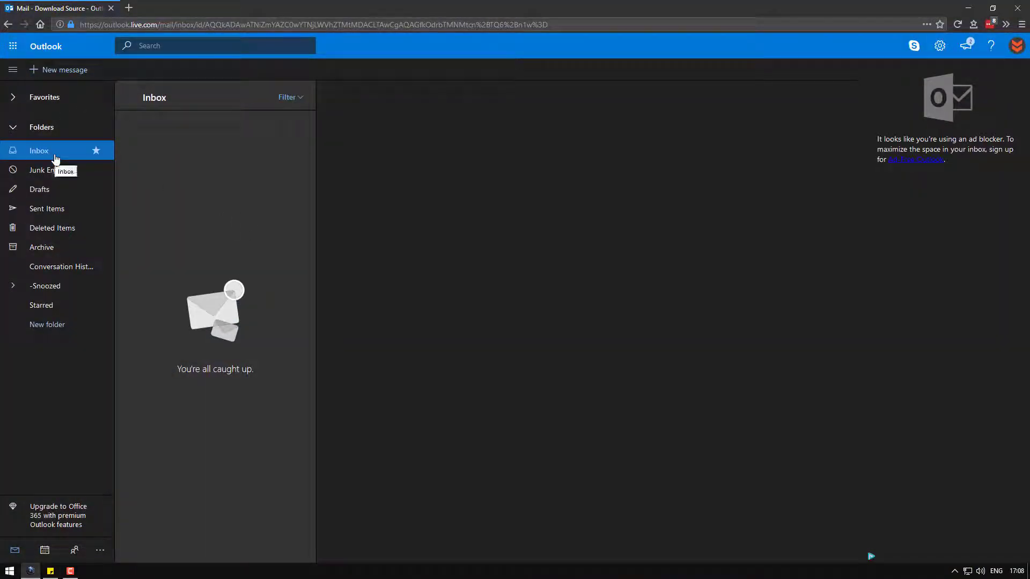
mouse_move(139, 164)
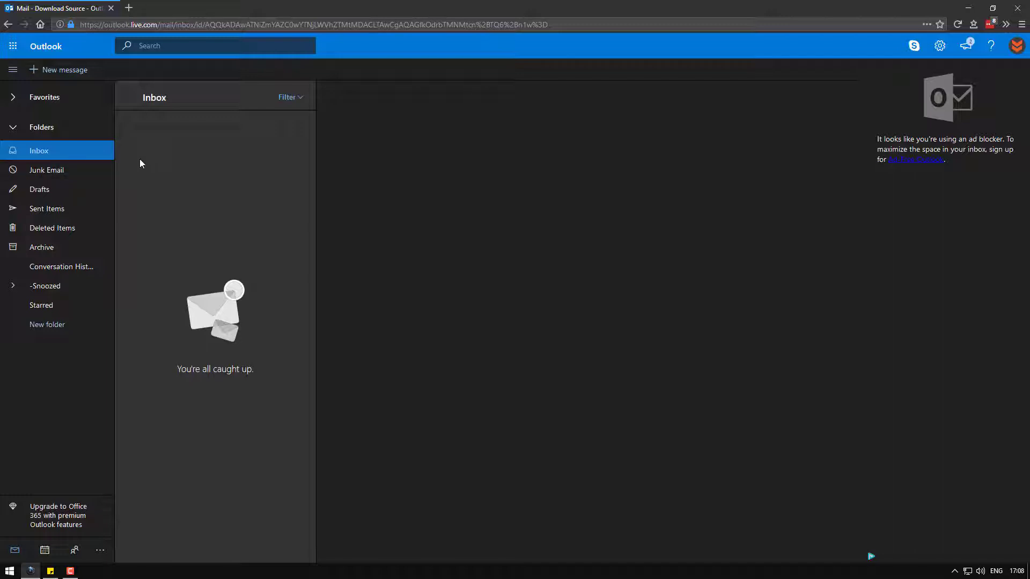
Step: Open Outlook's Deleted Items, then delete and confirm removing the Dentist Monday 4th Feb note
click(52, 228)
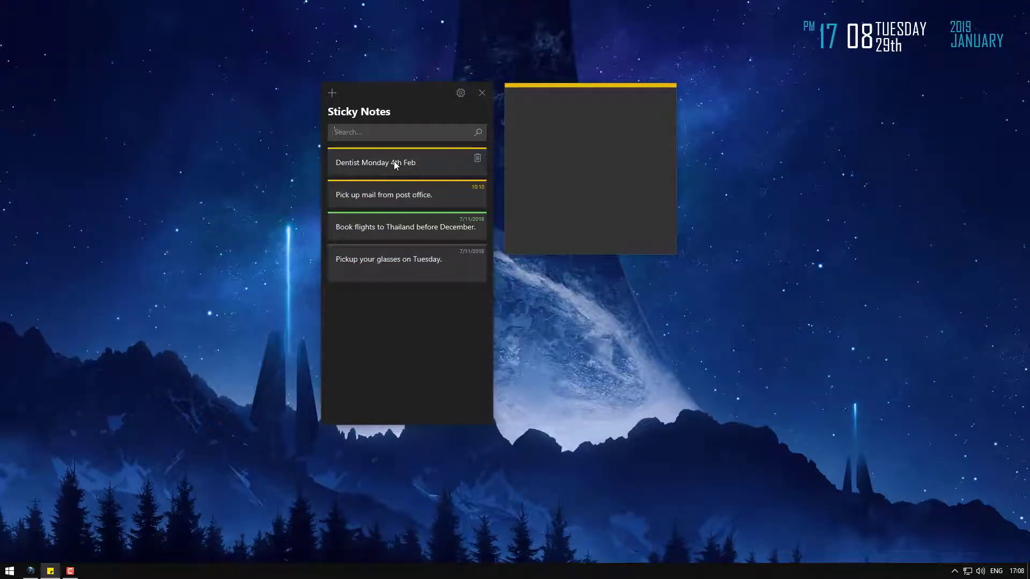
click(478, 158)
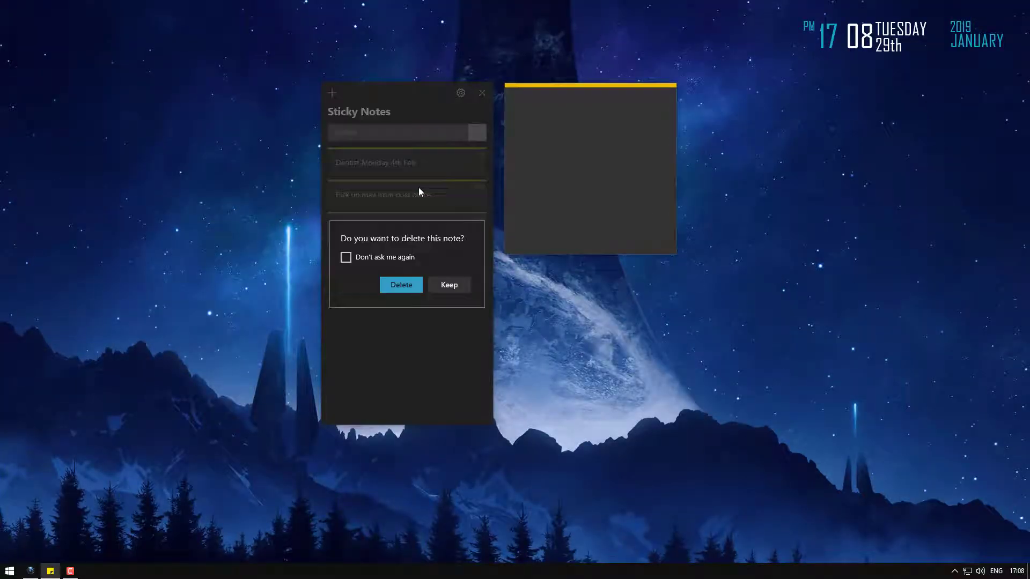
click(400, 284)
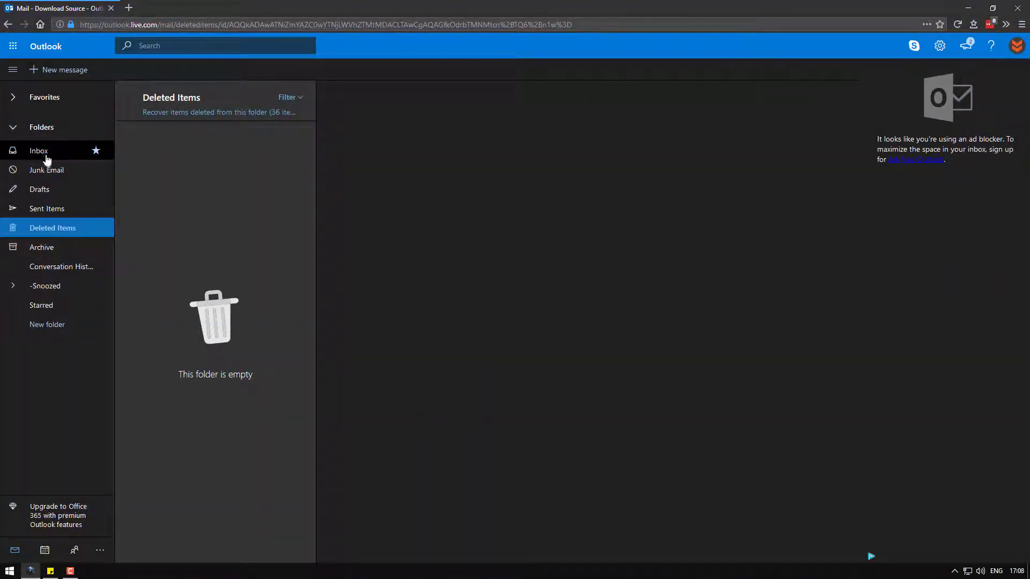
Step: Open the Dentist Monday 4th Feb item in Outlook's Deleted Items folder
click(53, 228)
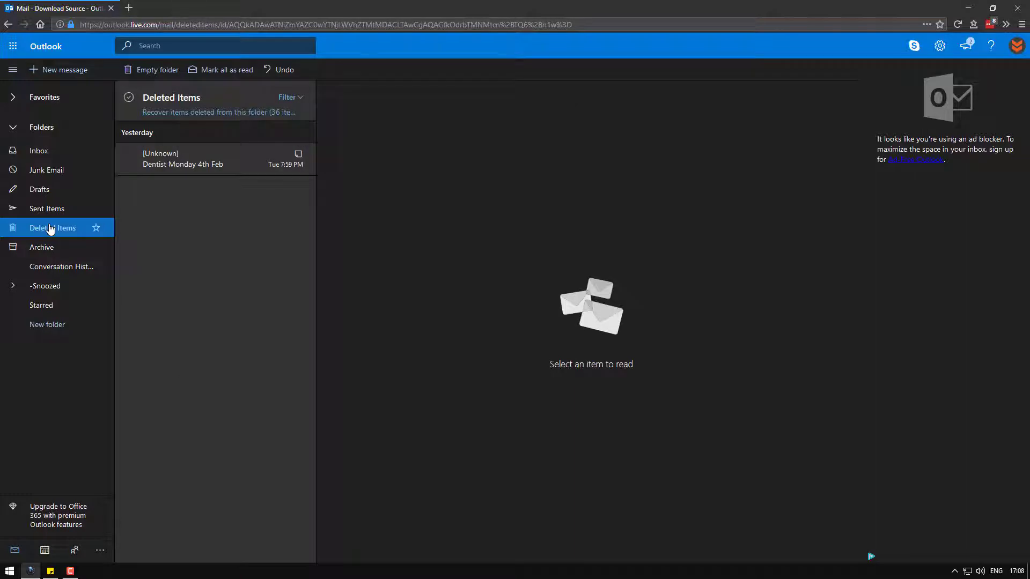
mouse_move(211, 159)
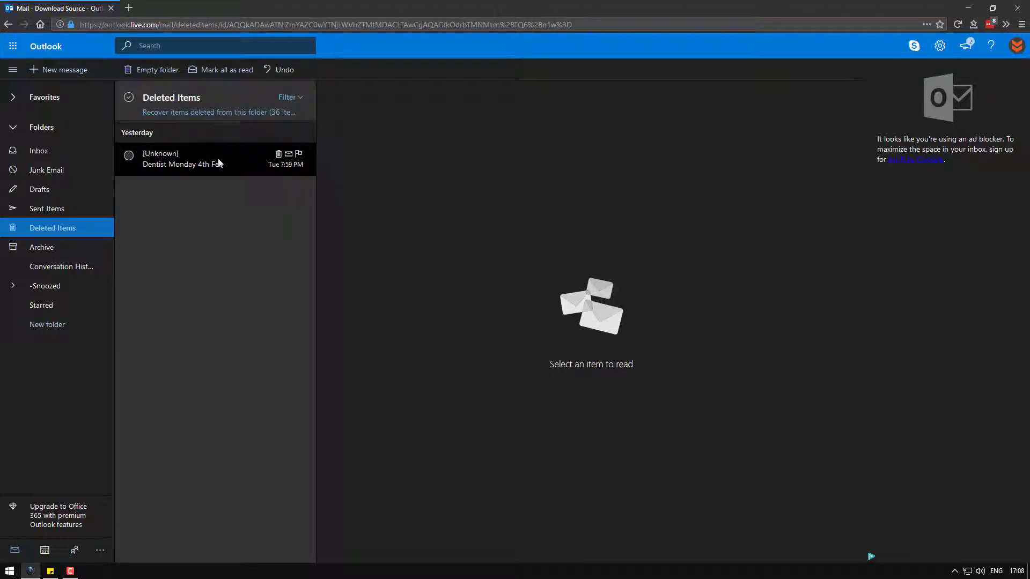
click(197, 159)
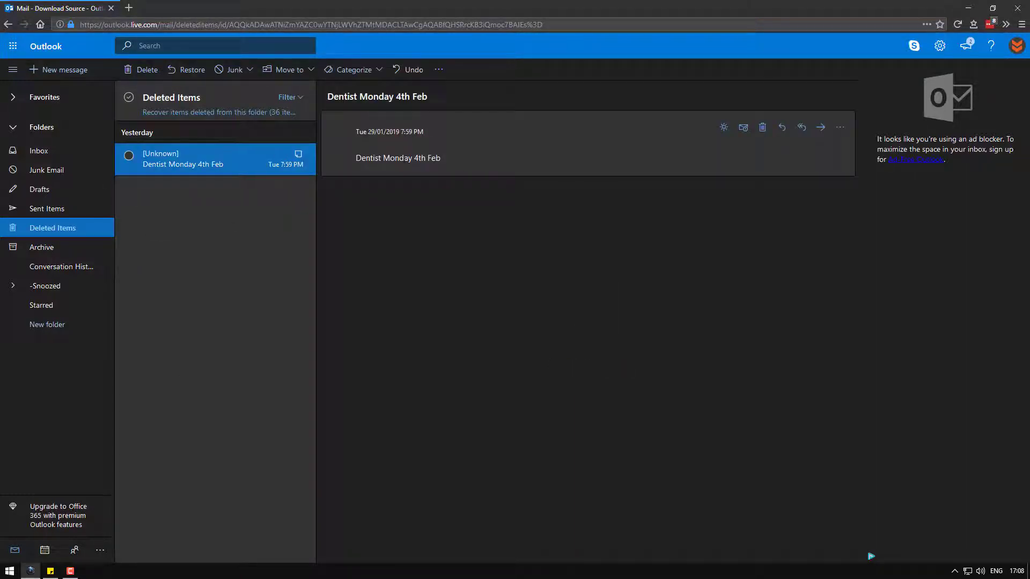
mouse_move(245, 159)
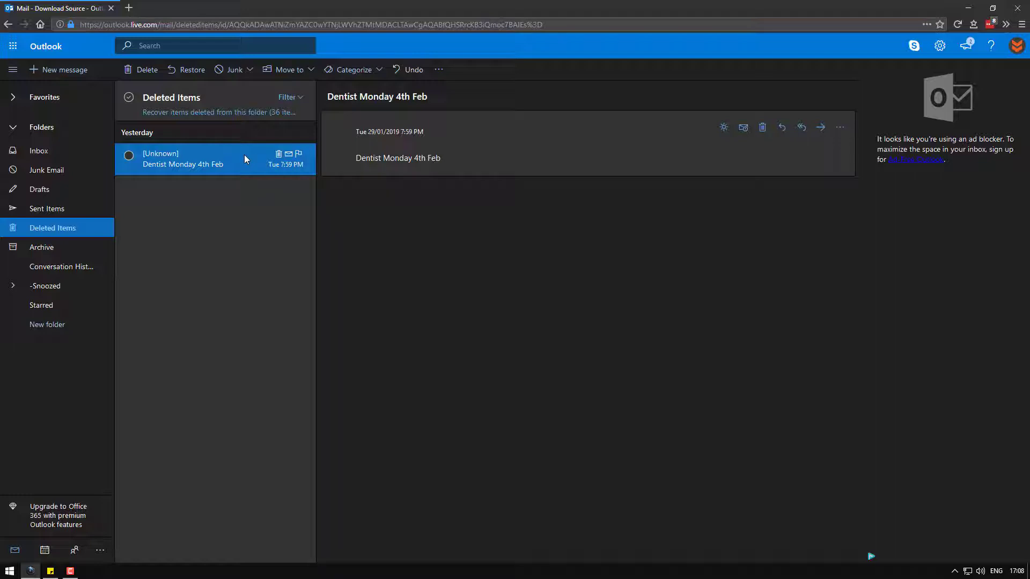
right_click(246, 159)
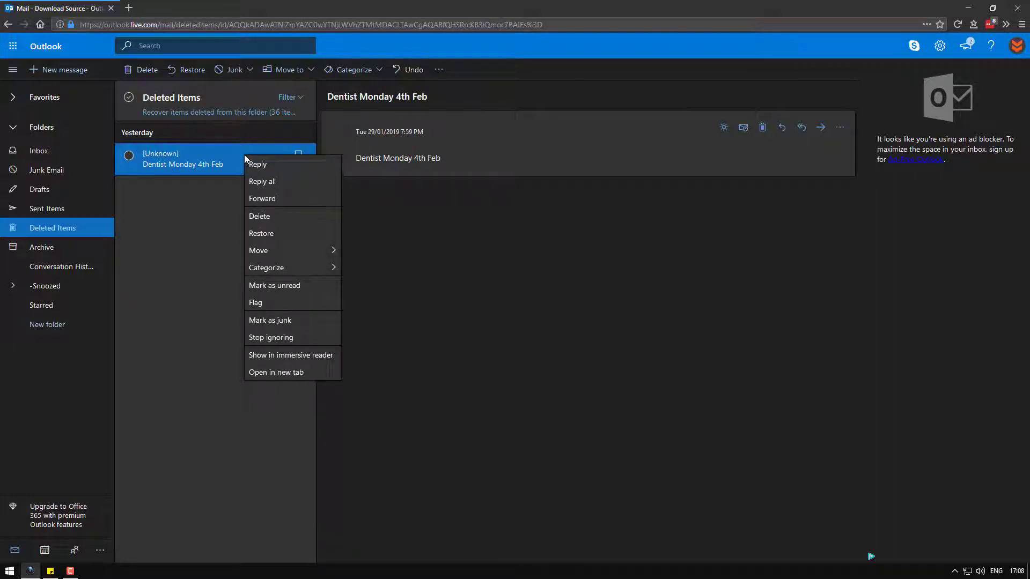
mouse_move(294, 236)
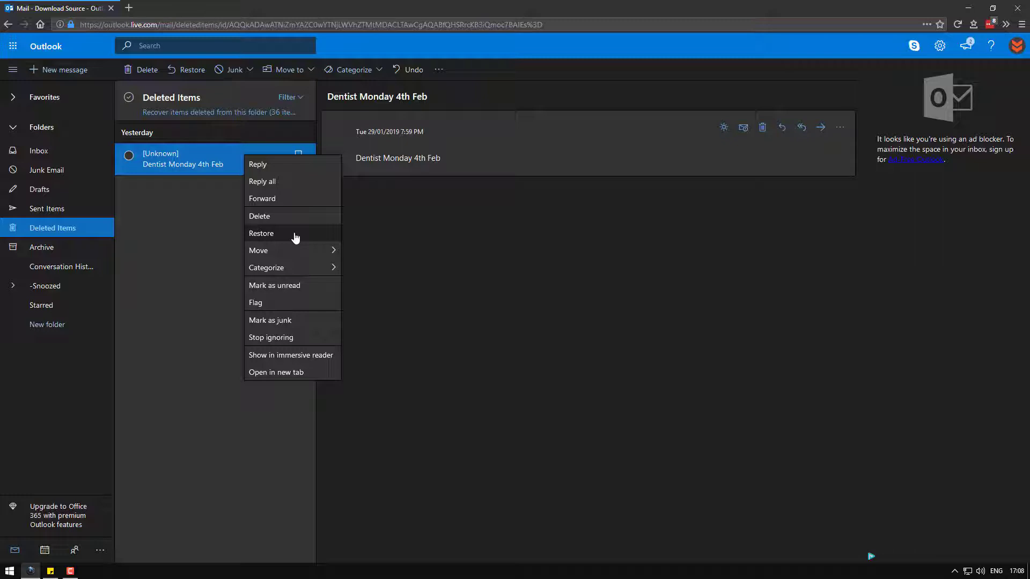
click(302, 199)
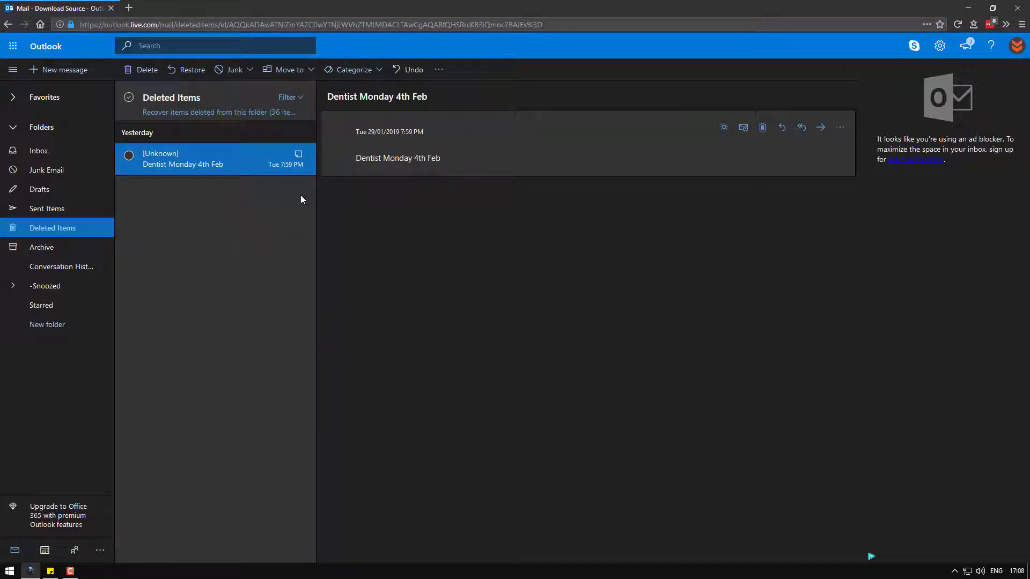
double_click(398, 158)
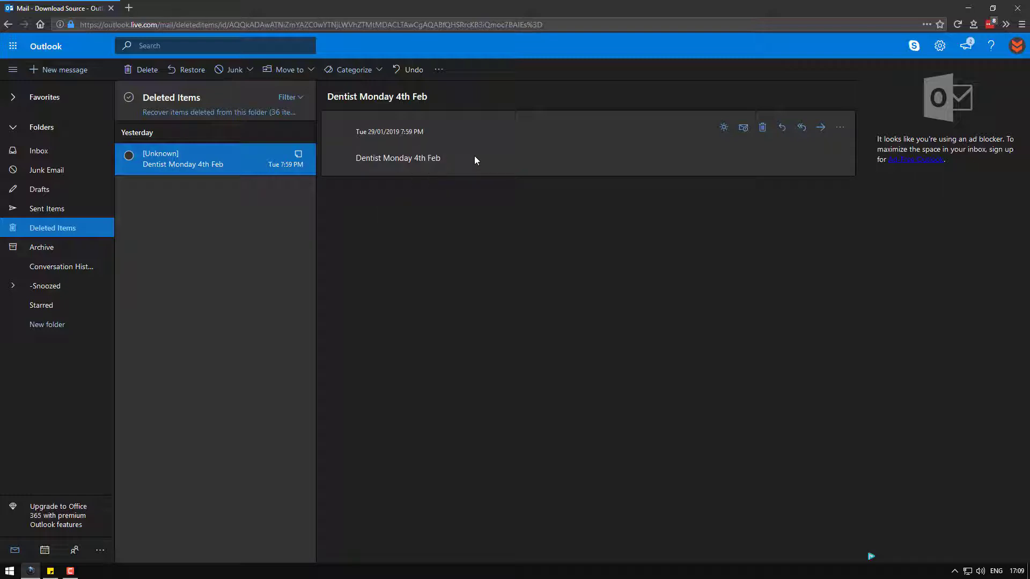
mouse_move(267, 238)
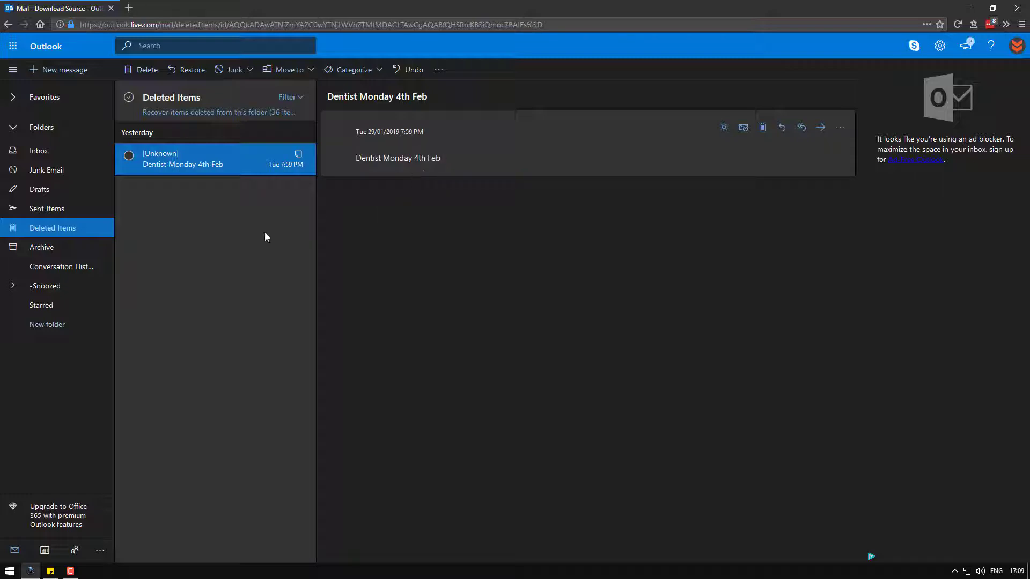
Step: Restore the Dentist Monday 4th Feb item from Deleted Items via its right-click menu
right_click(197, 164)
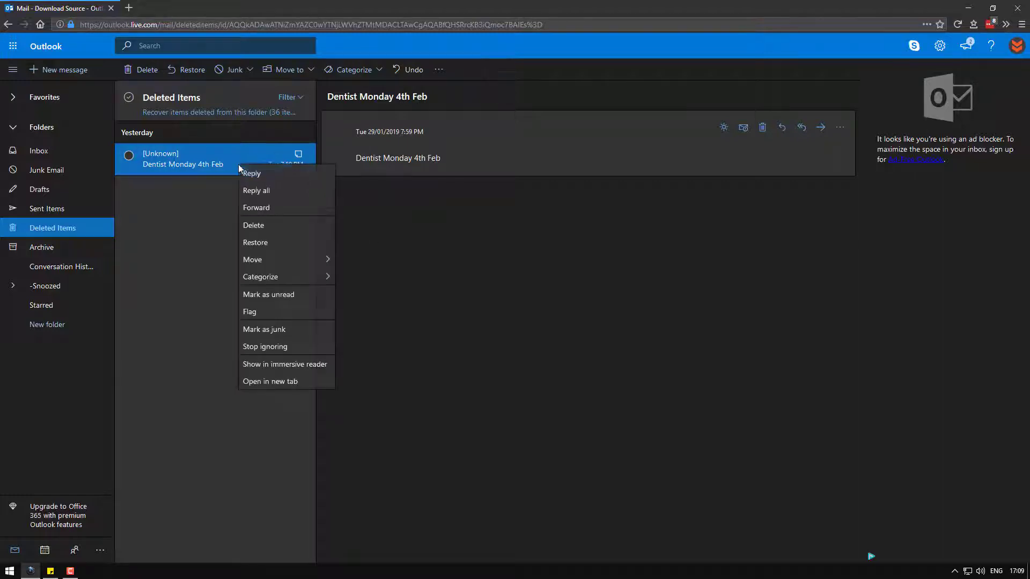
mouse_move(287, 242)
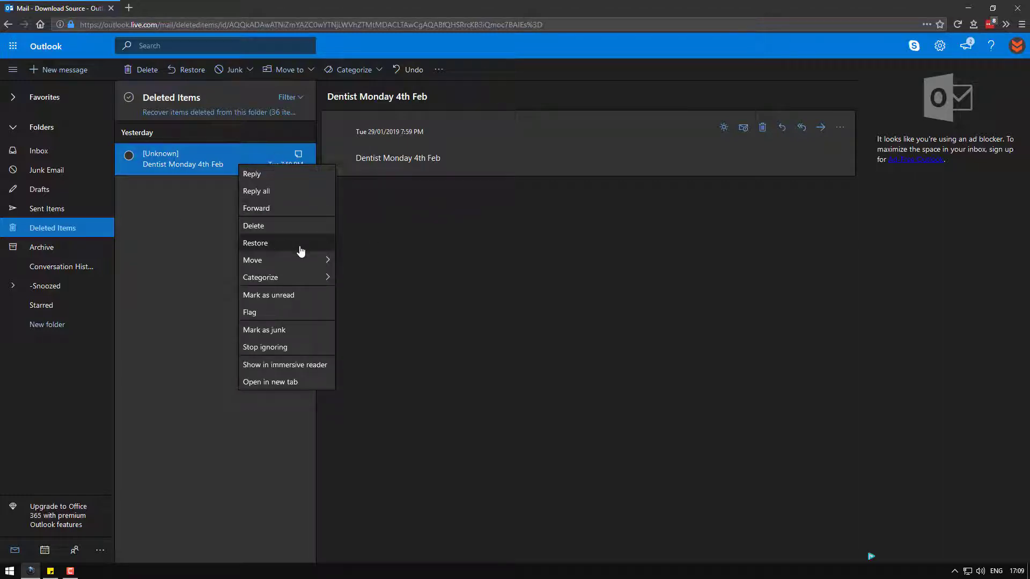
click(255, 243)
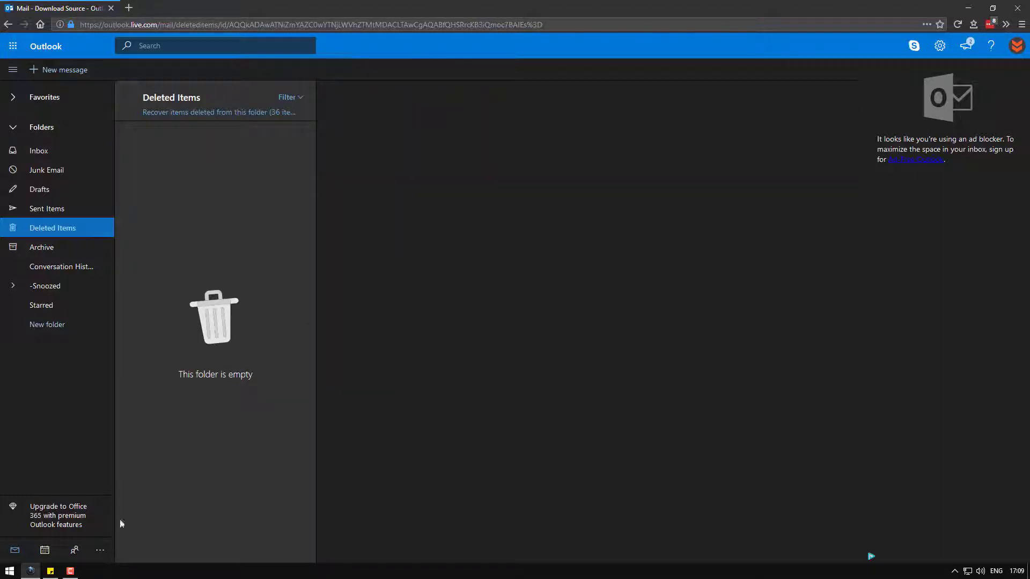
click(50, 570)
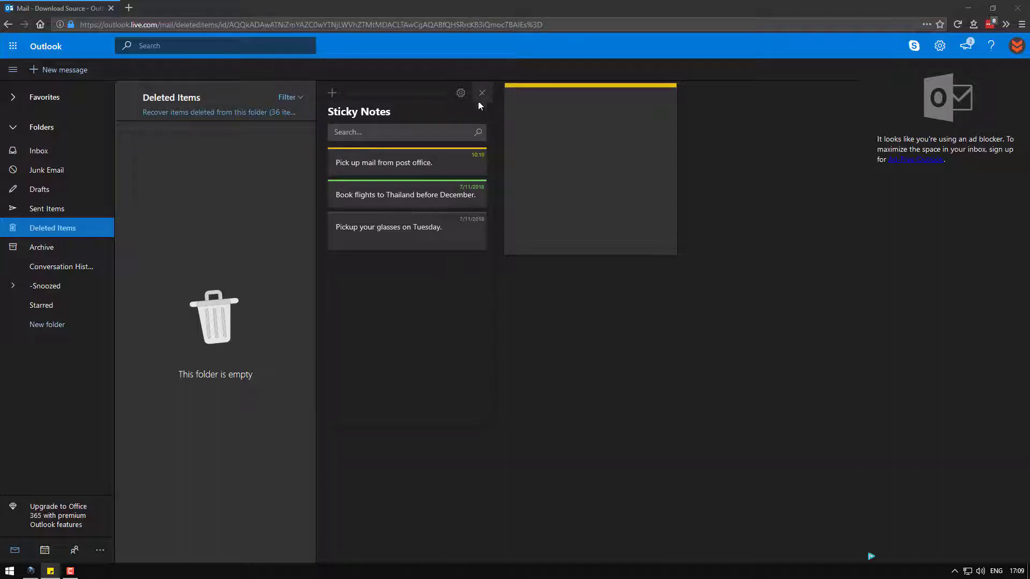
mouse_move(879, 59)
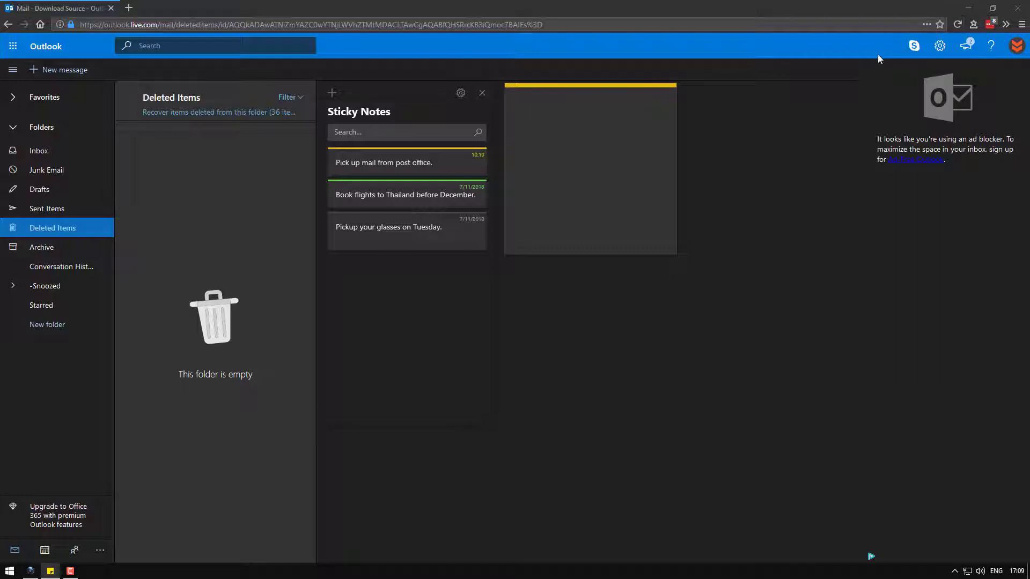
mouse_move(958, 24)
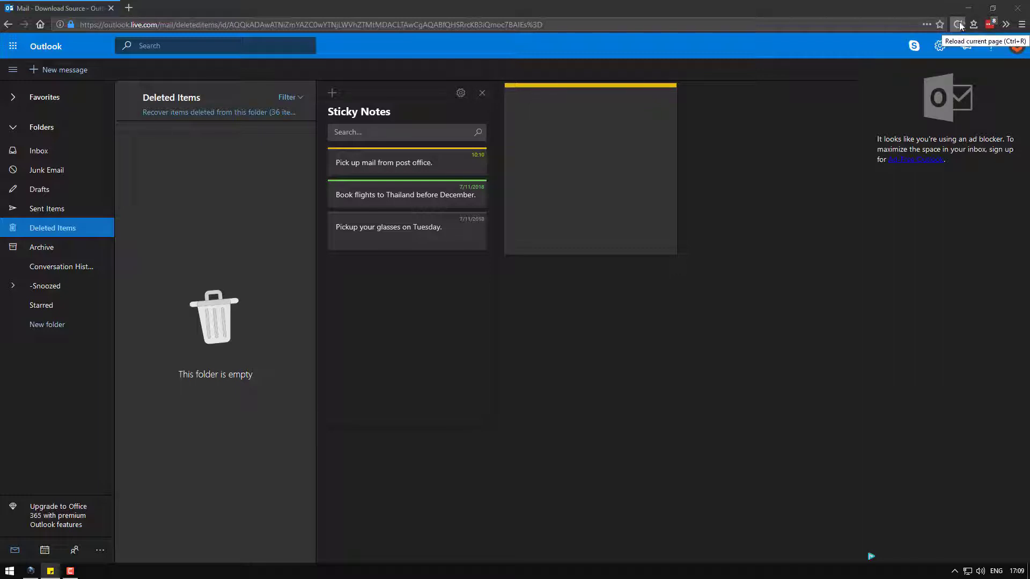